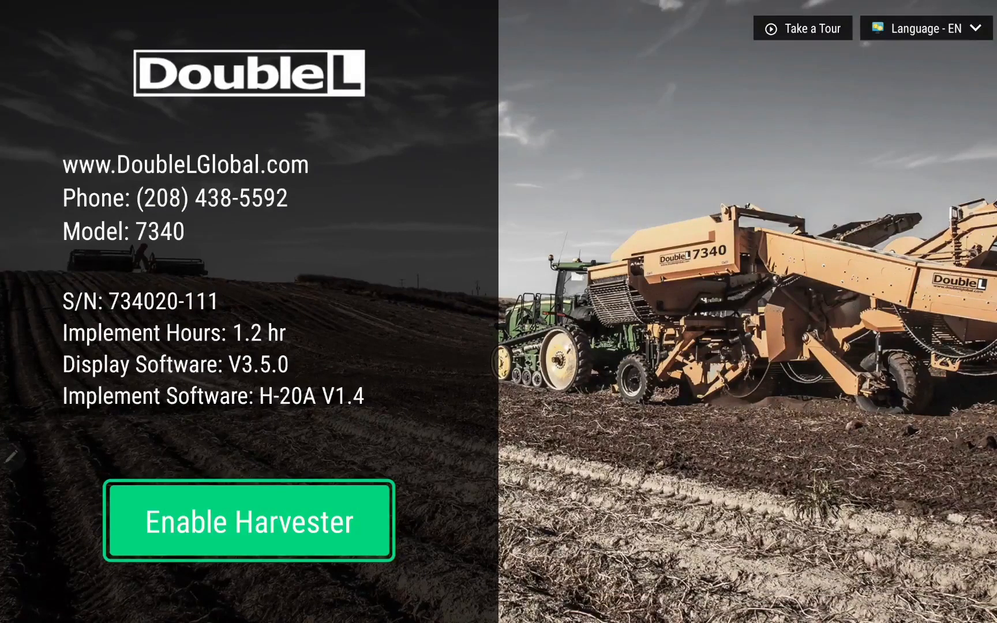
Review the language list, keep English, and enable the harvester to reach the home dashboard.
{"action": "left_click", "coordinate": [926, 27]}
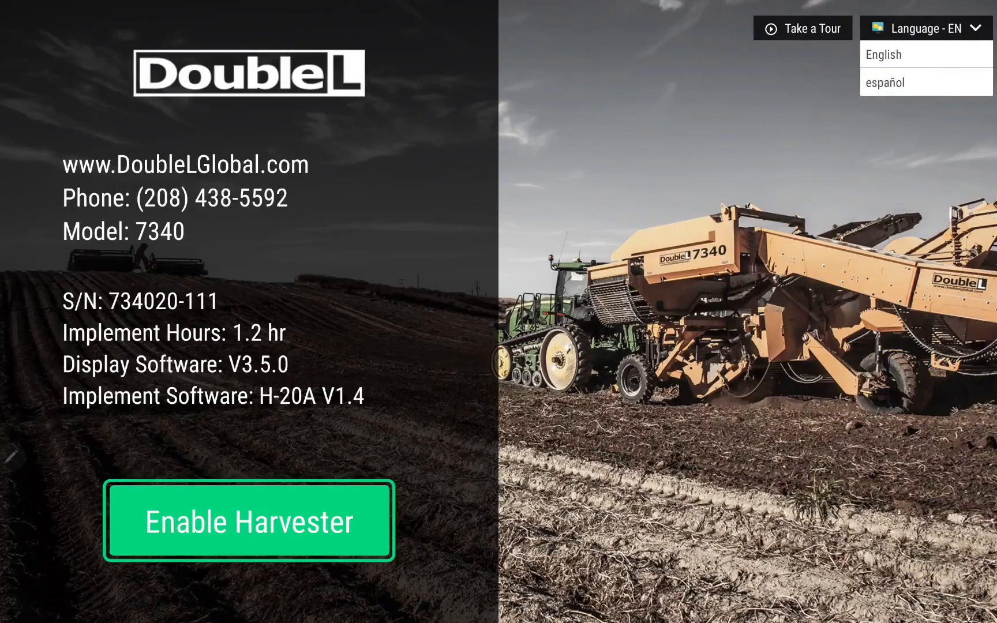
{"action": "left_click", "coordinate": [926, 27]}
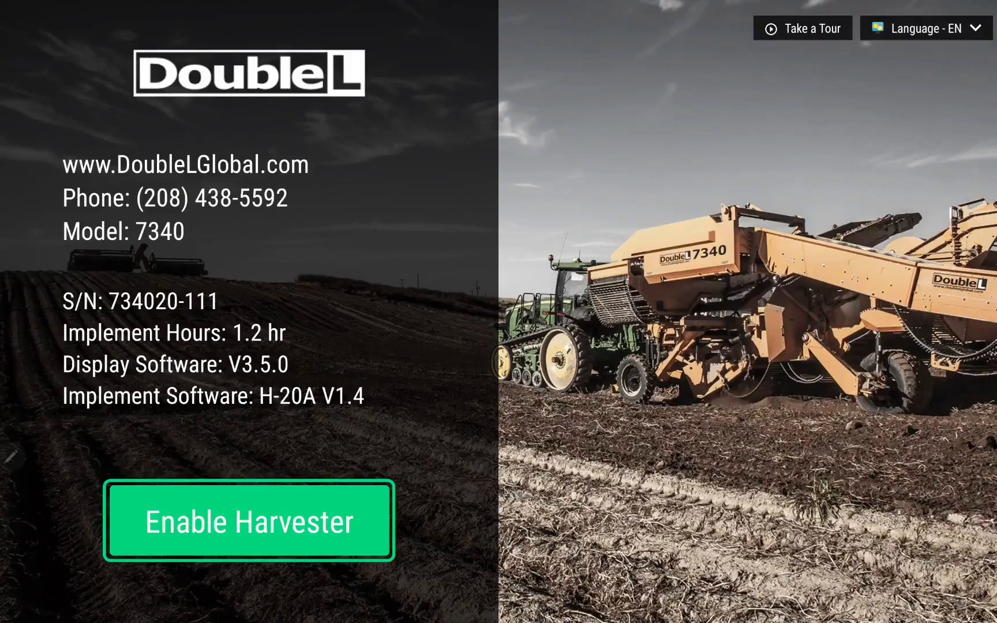
{"action": "left_click", "coordinate": [248, 522]}
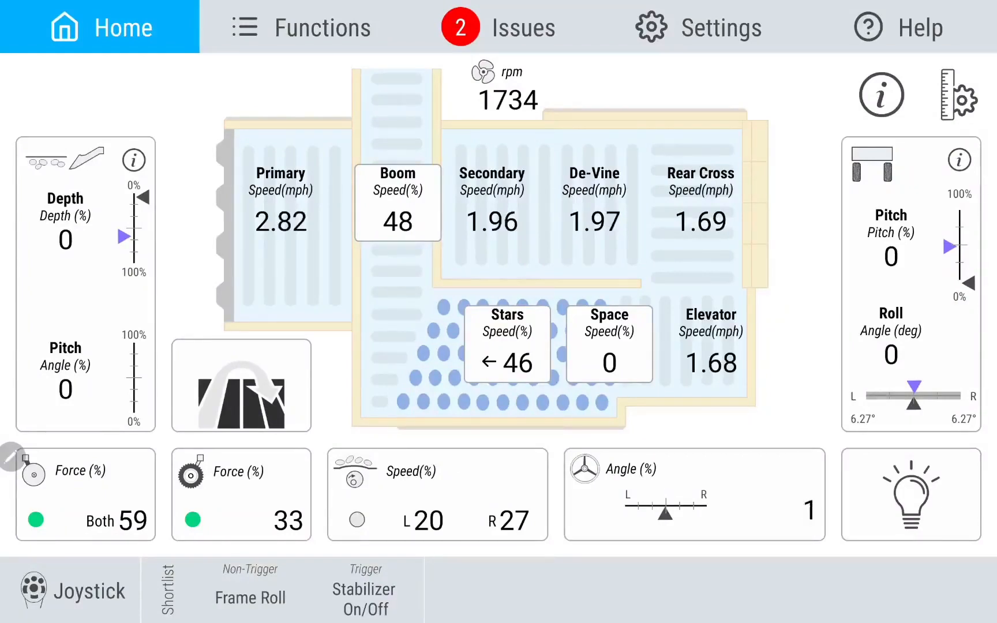
Switch the Primary belt speed unit from mph to fpm, then head into Settings.
{"action": "left_click", "coordinate": [962, 94]}
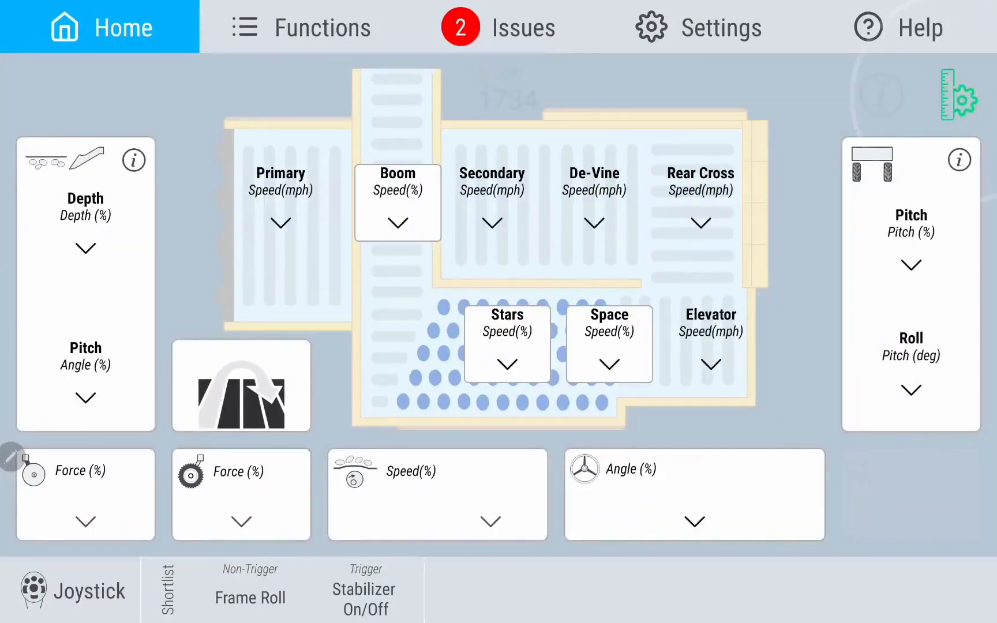
{"action": "left_click", "coordinate": [280, 223]}
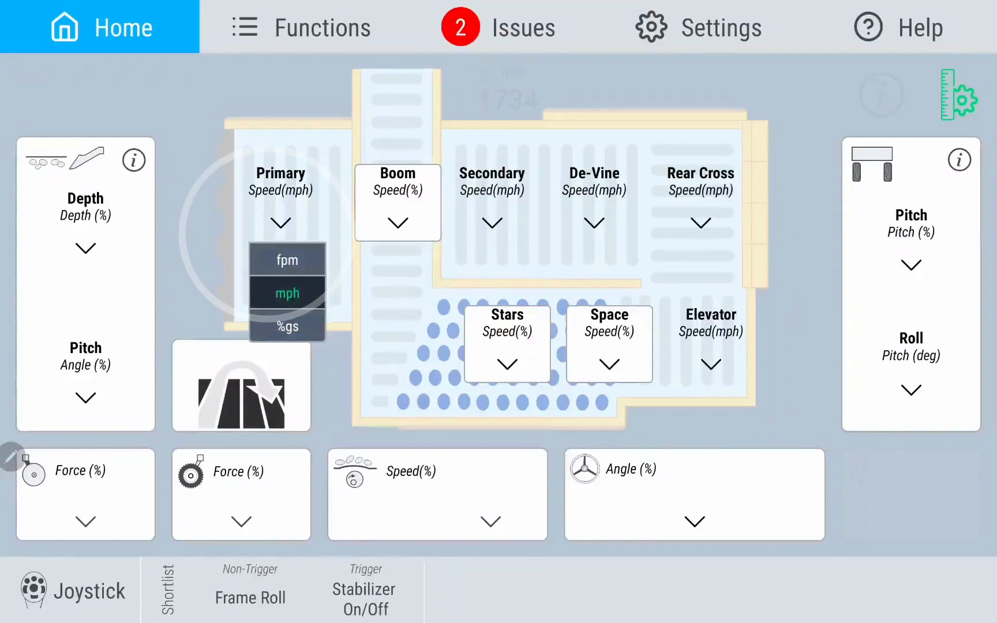
{"action": "left_click", "coordinate": [287, 260]}
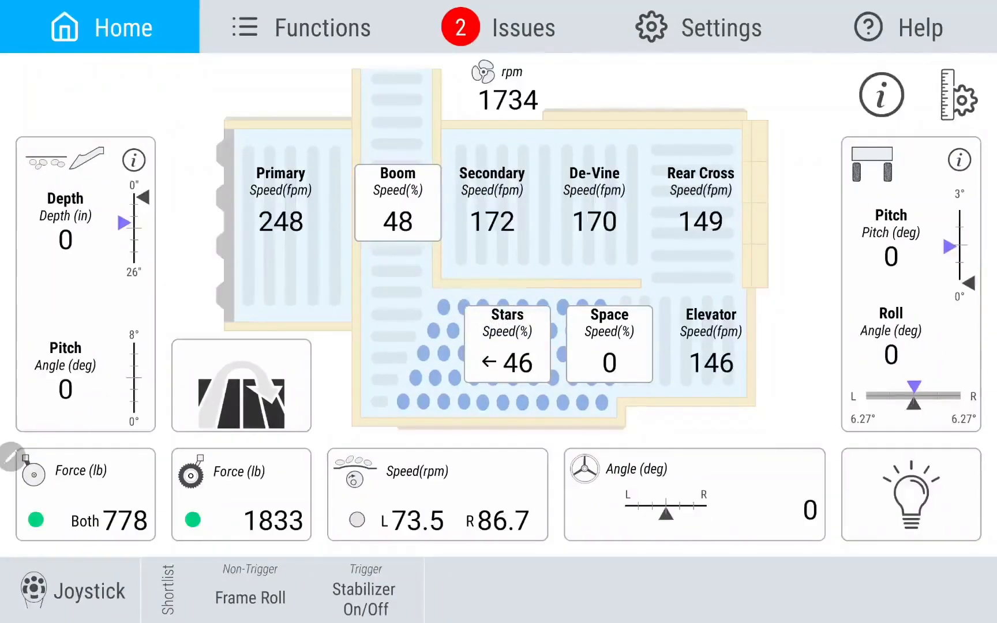
{"action": "left_click", "coordinate": [697, 27]}
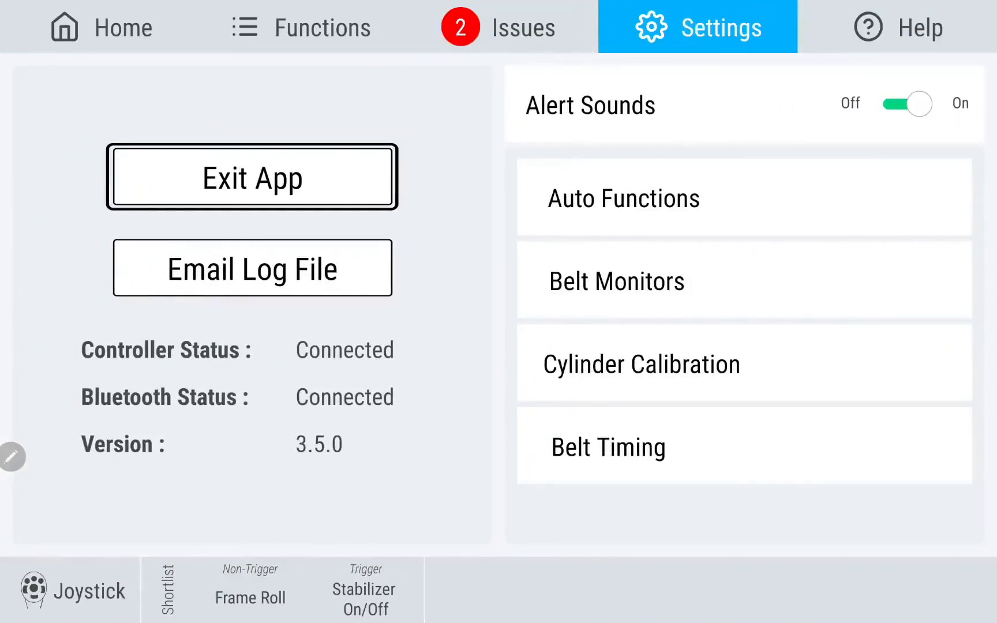
Scroll through the End of Row and Start Row options under Auto Functions.
{"action": "left_click", "coordinate": [624, 198]}
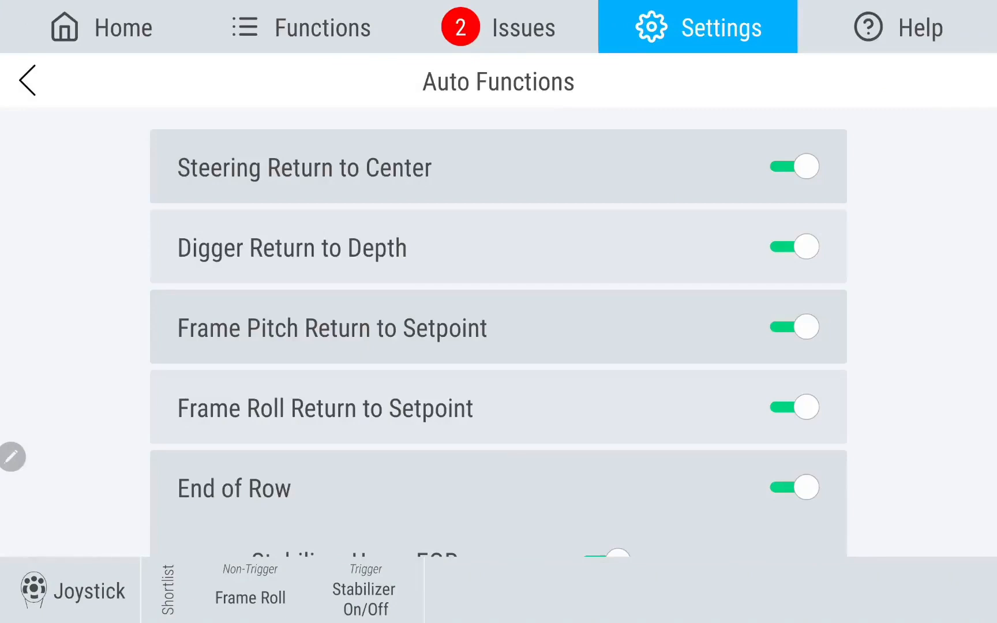
{"action": "scroll", "scroll_direction": "down", "scroll_amount": 3}
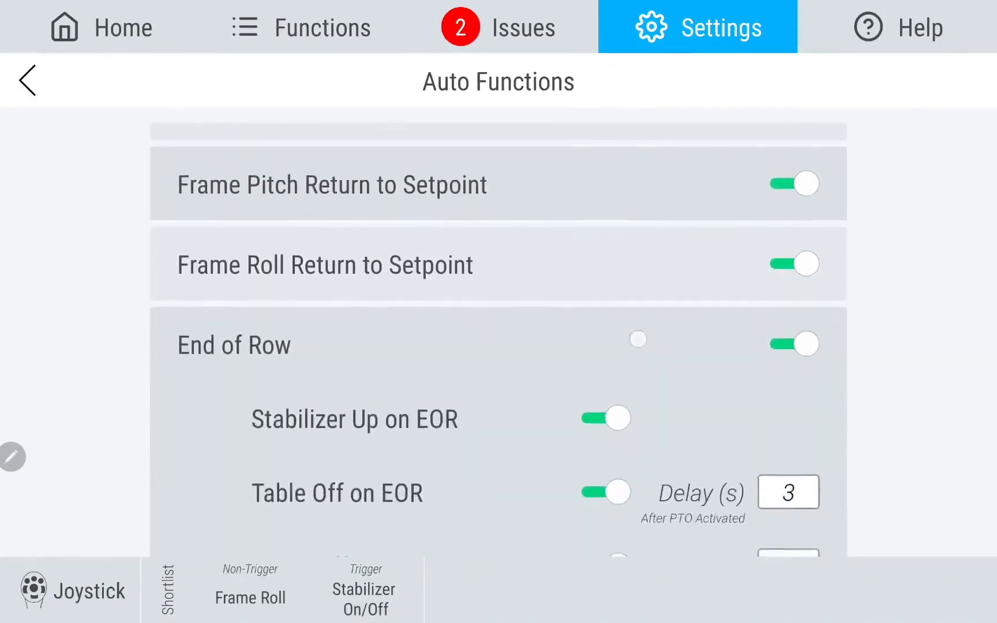
{"action": "scroll", "scroll_direction": "down", "scroll_amount": 3}
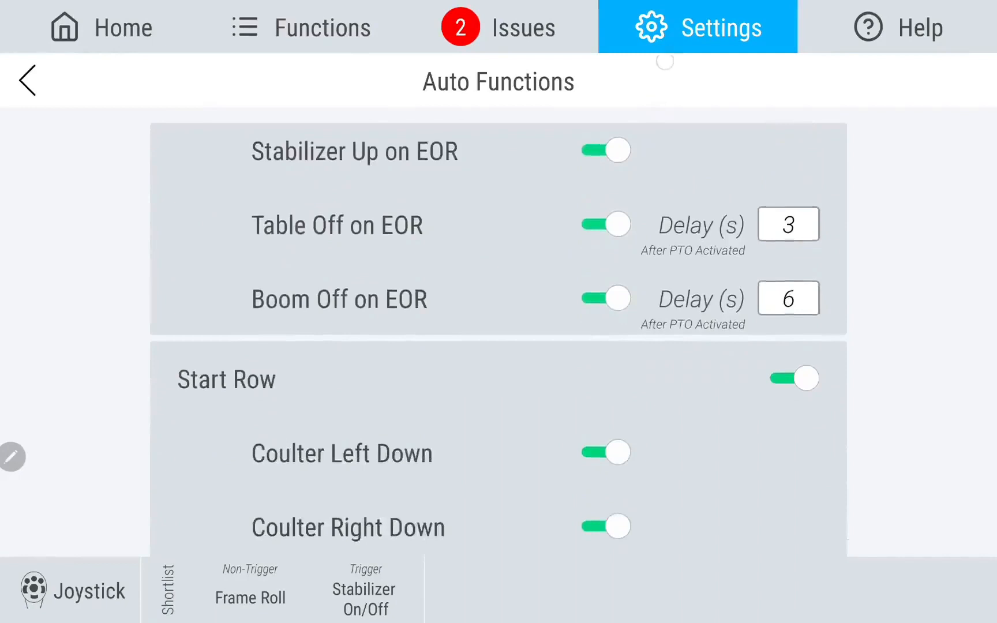
{"action": "scroll", "scroll_direction": "down", "scroll_amount": 3}
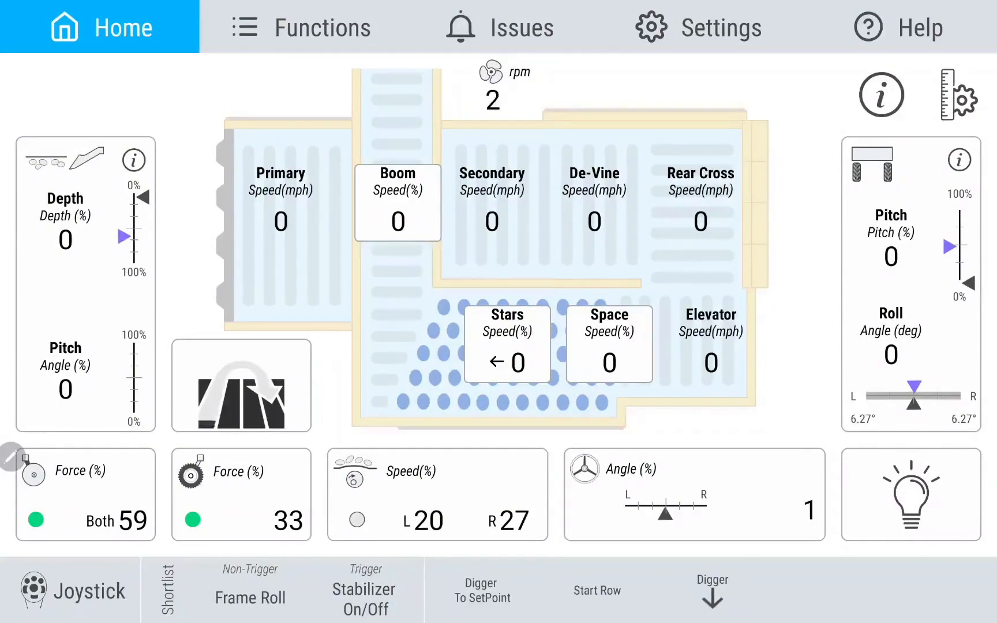
Look over the end-of-row Auto Functions again, then return to the Home overview.
{"action": "left_click", "coordinate": [697, 26]}
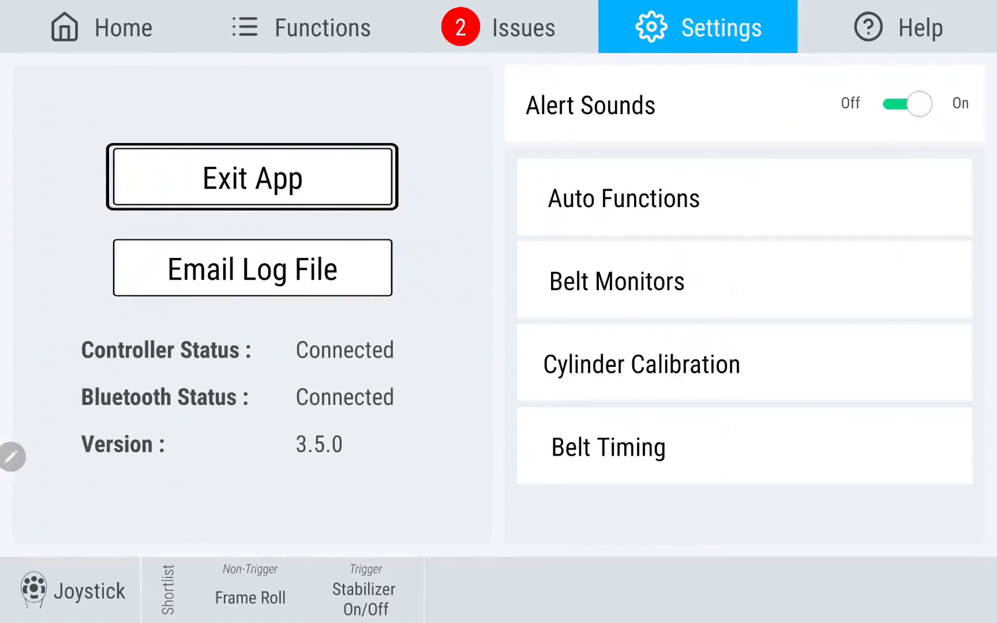
{"action": "left_click", "coordinate": [622, 197]}
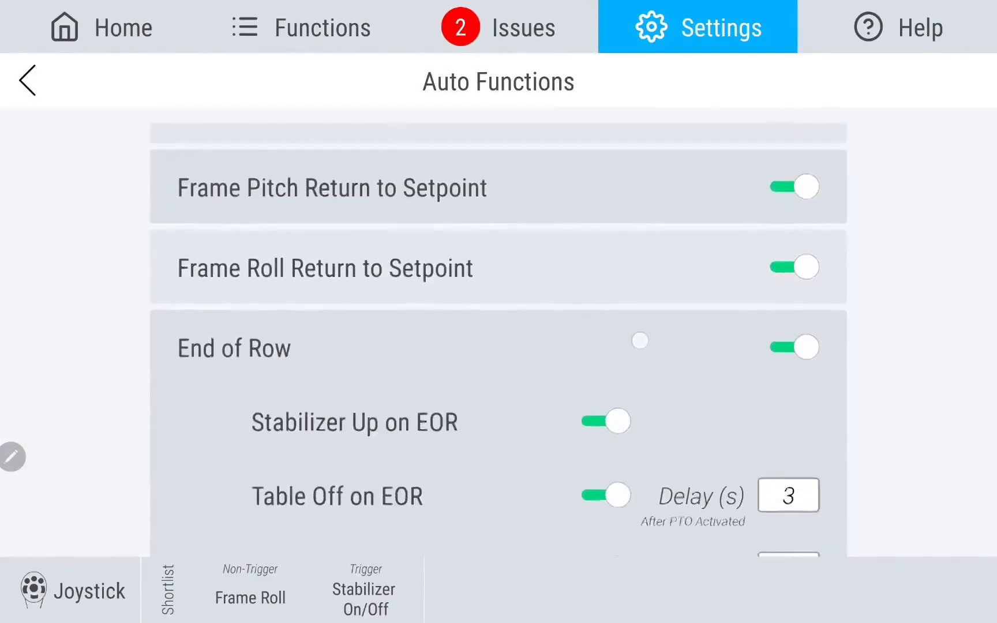
{"action": "scroll", "scroll_direction": "down", "scroll_amount": 3}
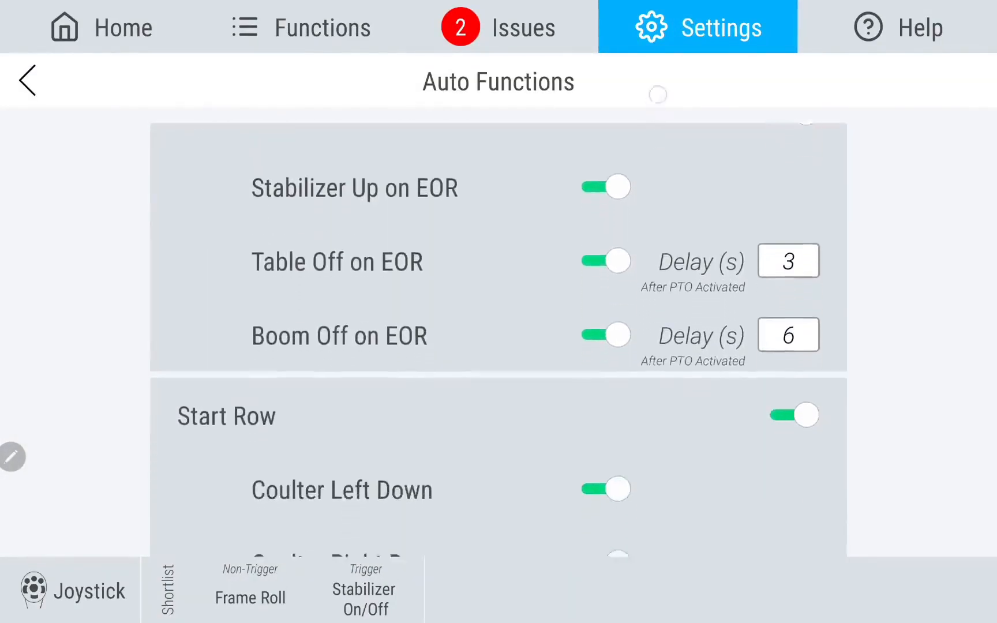
{"action": "left_click", "coordinate": [99, 26]}
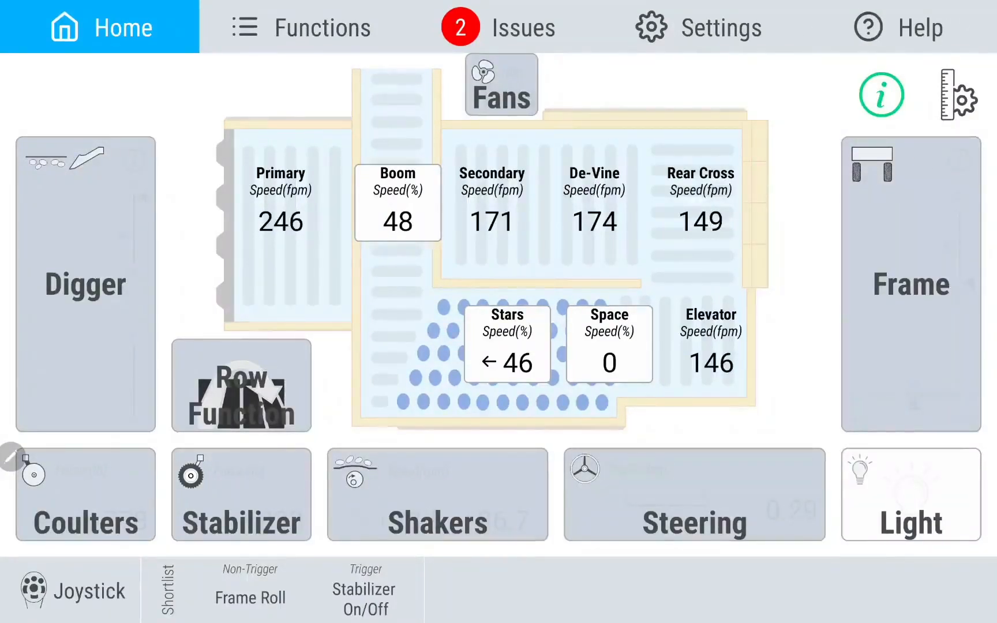
In Digger controls toggle depth-only, pitch-only, then both automatic modes back on.
{"action": "left_click", "coordinate": [84, 285]}
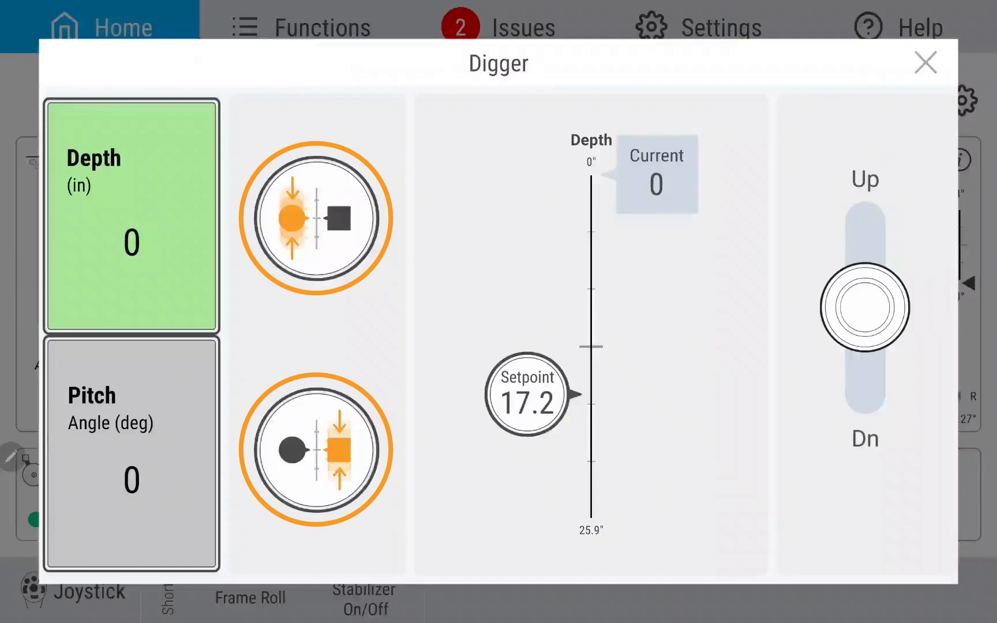
{"action": "left_click", "coordinate": [316, 218]}
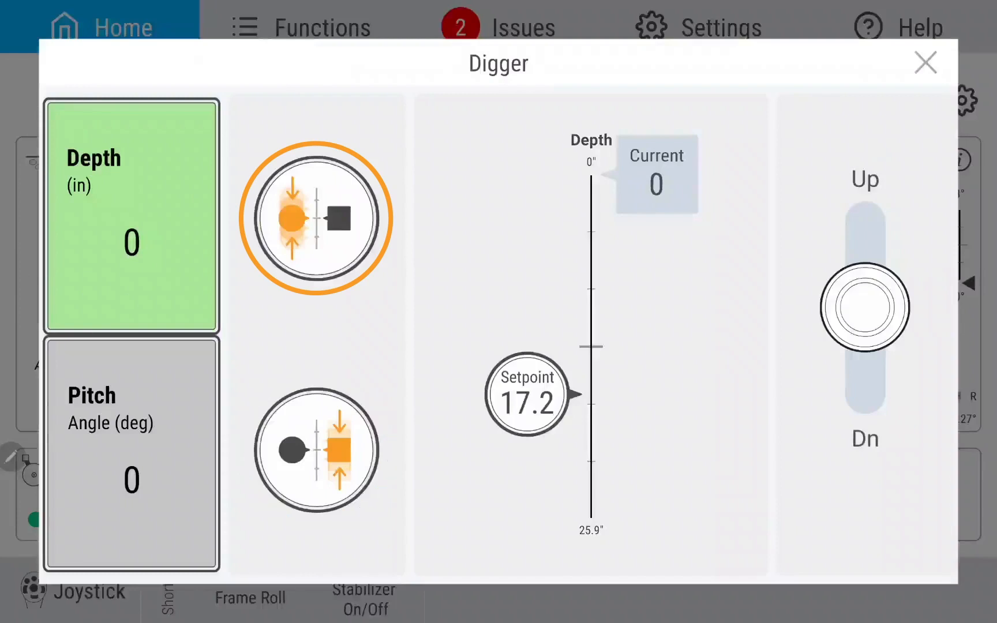
{"action": "left_click", "coordinate": [315, 451]}
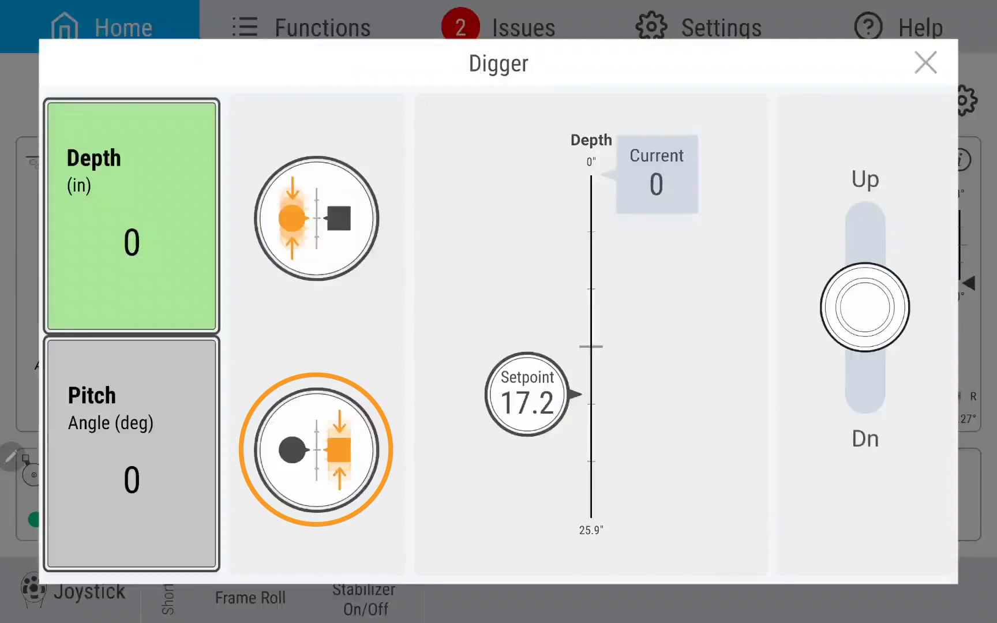
{"action": "left_click", "coordinate": [315, 219]}
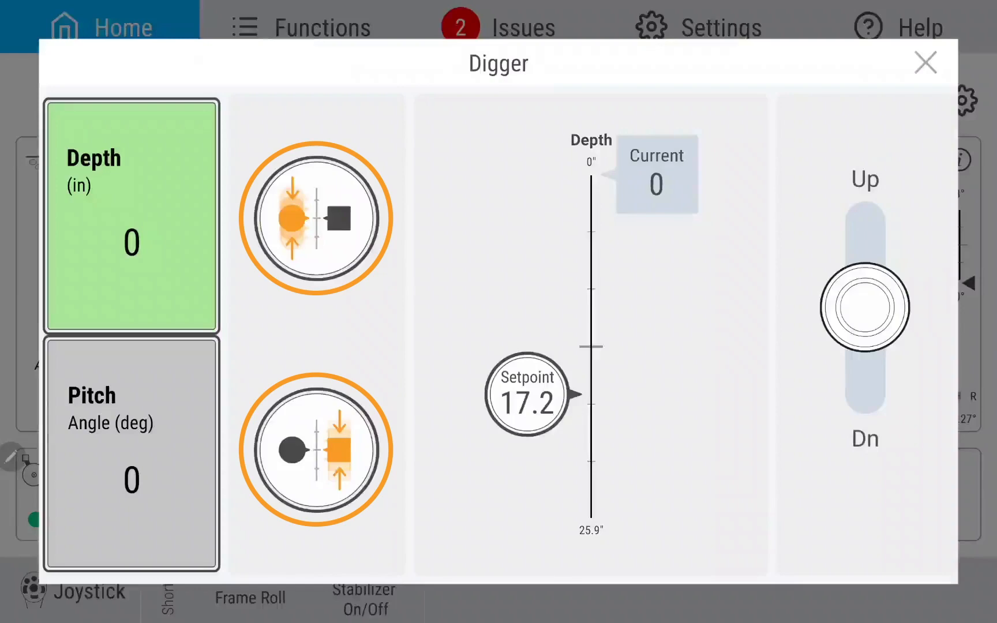
{"action": "left_click", "coordinate": [924, 63]}
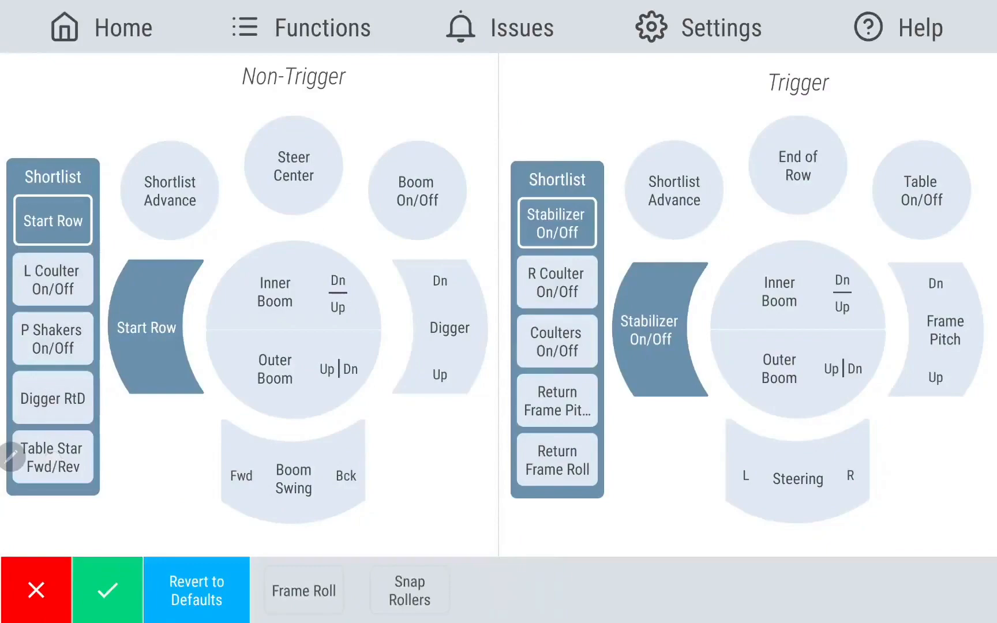
Discard the unsaved joystick edits and confirm Revert to Defaults for the factory mapping.
{"action": "left_click", "coordinate": [107, 589]}
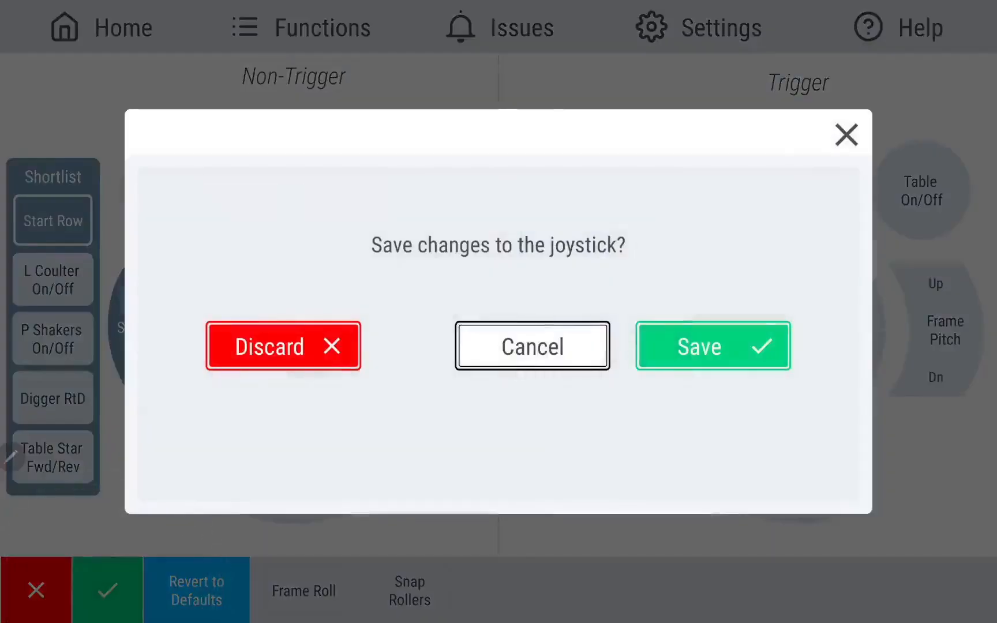
{"action": "left_click", "coordinate": [712, 346]}
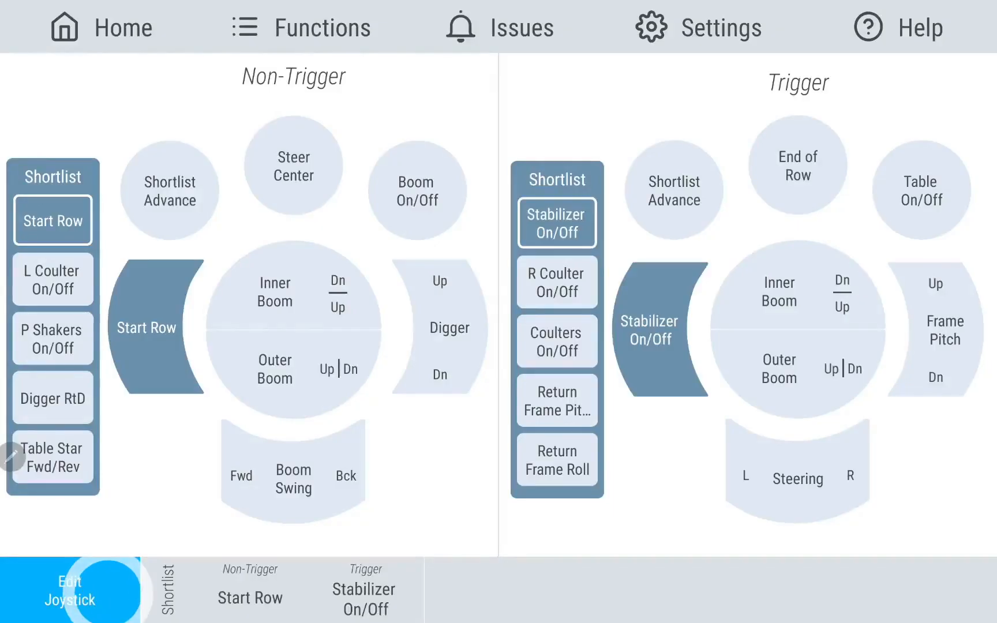
{"action": "left_click", "coordinate": [126, 590]}
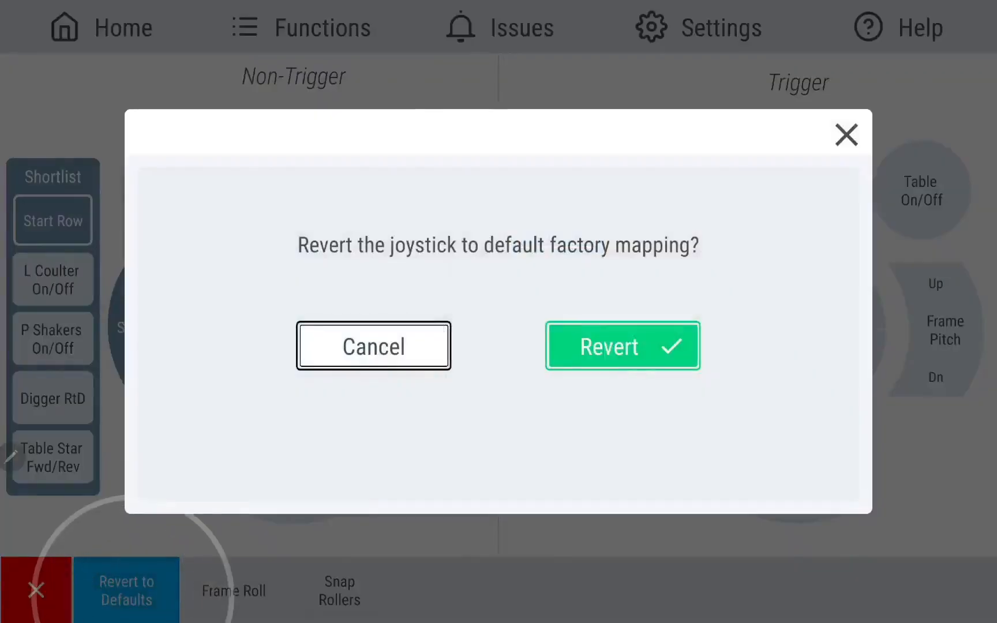
{"action": "left_click", "coordinate": [622, 346]}
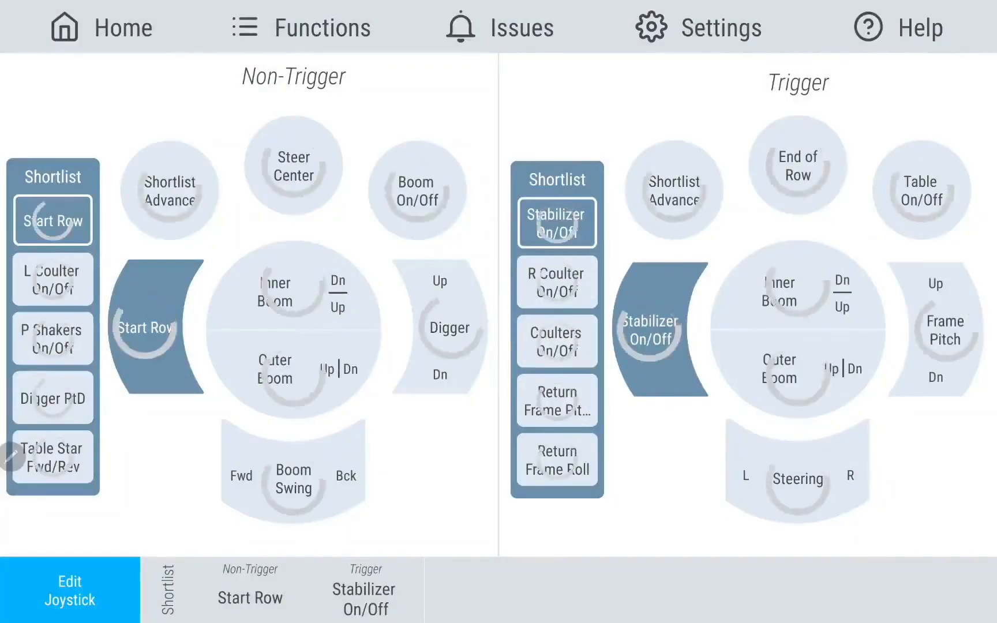